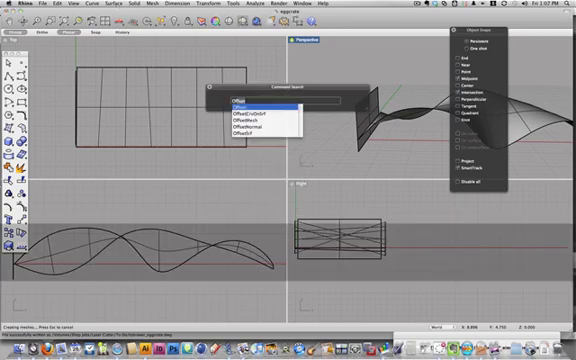
Pick OffsetSrf from the Offset command matches in Command Search
click(248, 101)
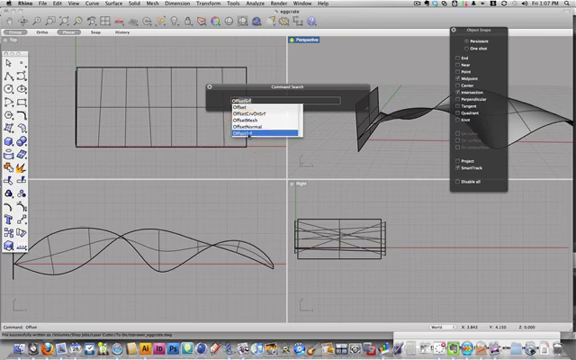
Offset the upright rib surface with OffsetSrf at distance .05
click(248, 138)
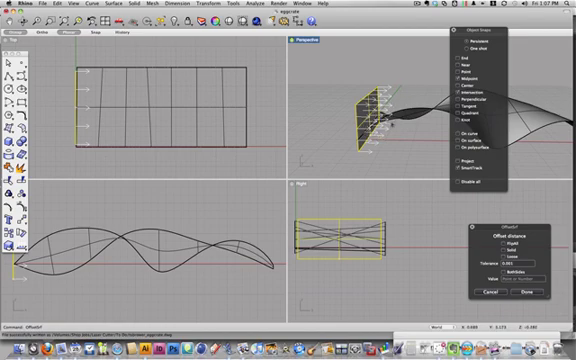
mouse_move(398, 118)
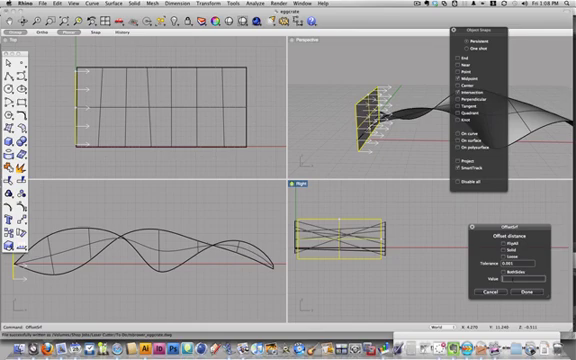
text(.05)
text(Array)
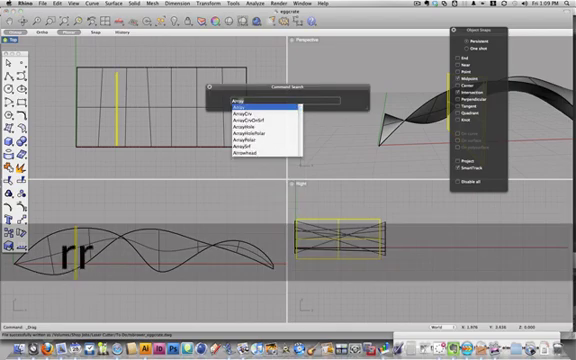
Array the thickened rib with an X count of 5
click(254, 100)
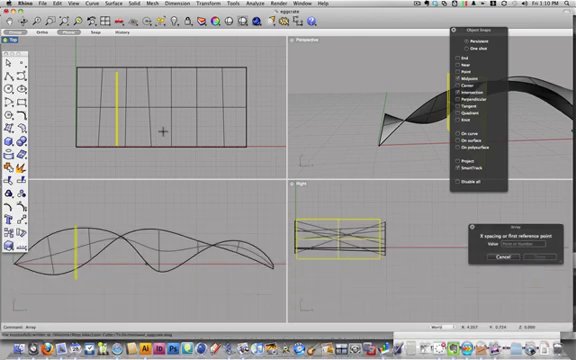
text(5)
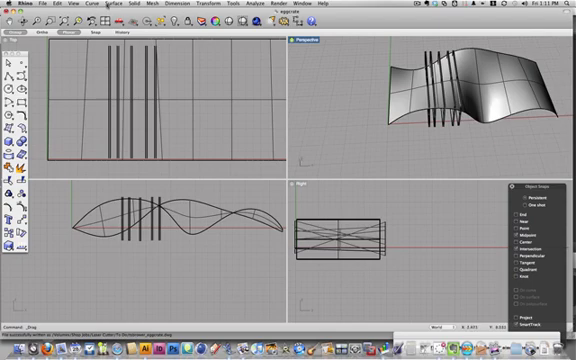
Select the crossing rib surface and run OffsetSrf on it
click(72, 4)
text(Offset)
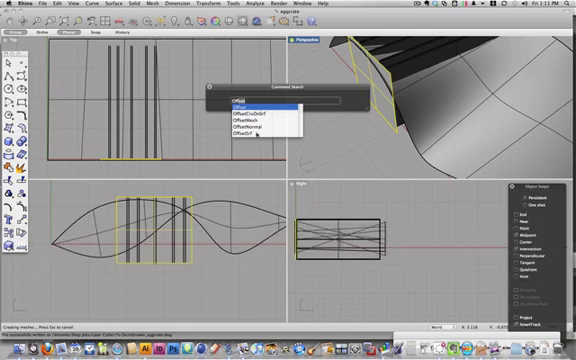
click(236, 103)
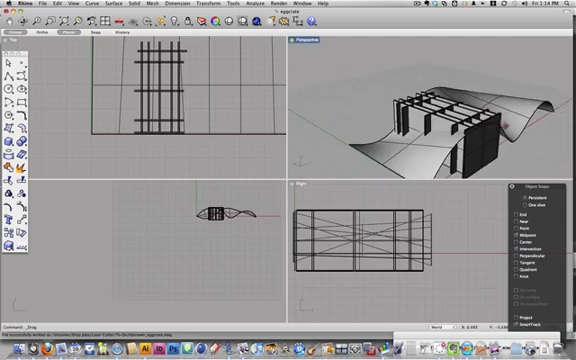
Trim the ribs against the wavy surface using the tr command
text(tr)
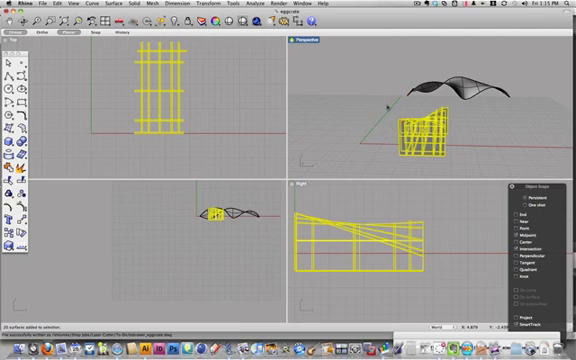
Copy all twenty selected egg-crate rib surfaces to the clipboard
key(cmd+c)
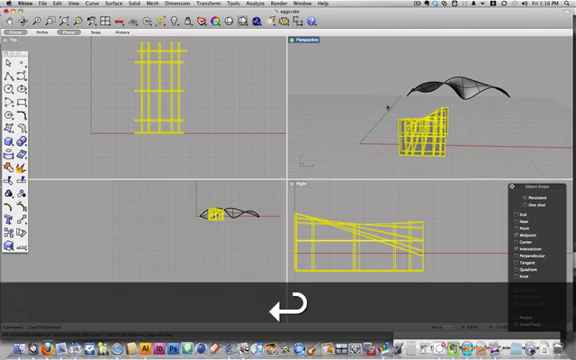
Paste a duplicate of the intersected ribs
key(cmd+v)
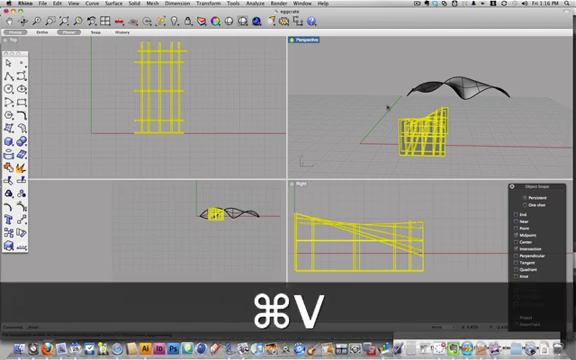
key(cmd+v)
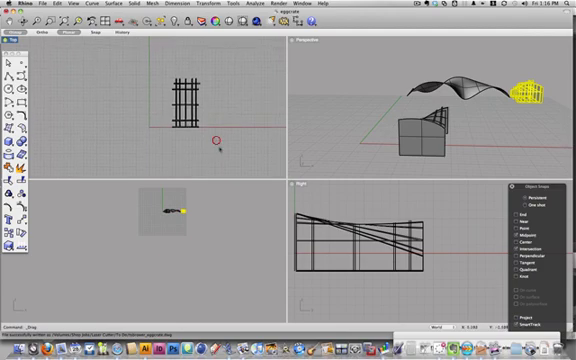
Enter the Intersect command for the selected rib surfaces
text(IncrementalSave)
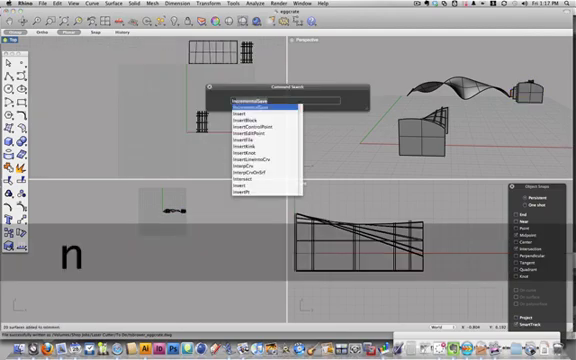
text(r)
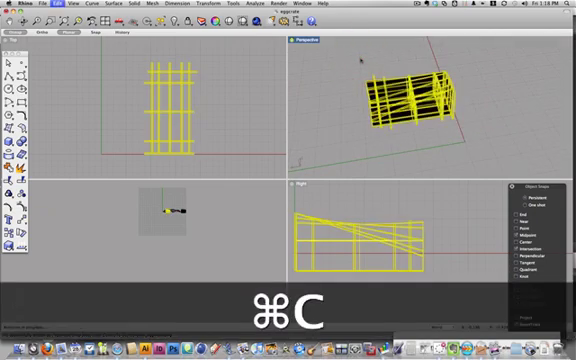
Copy and paste a second set of the ribs
key(cmd+v)
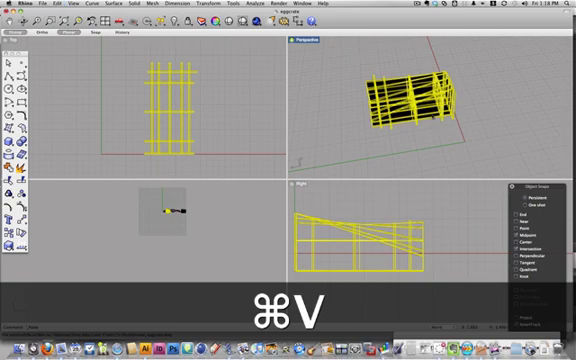
key(cmd+v)
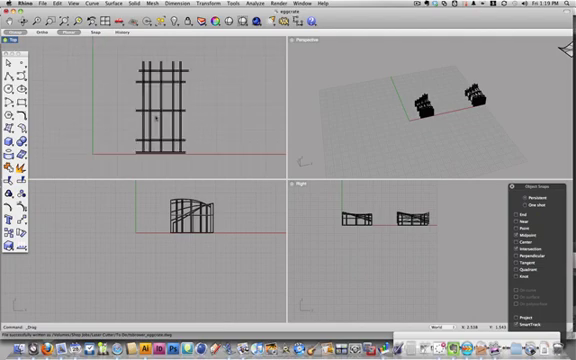
mouse_move(202, 163)
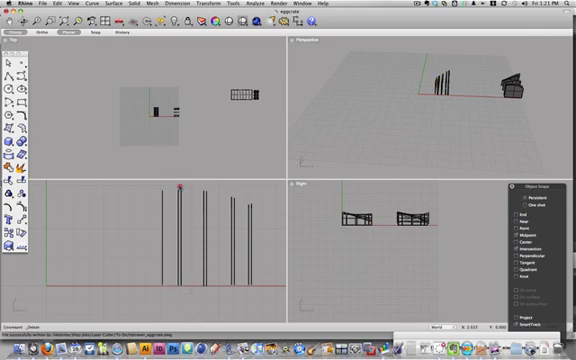
Pick an extra standing rib in the Front view to delete
click(175, 188)
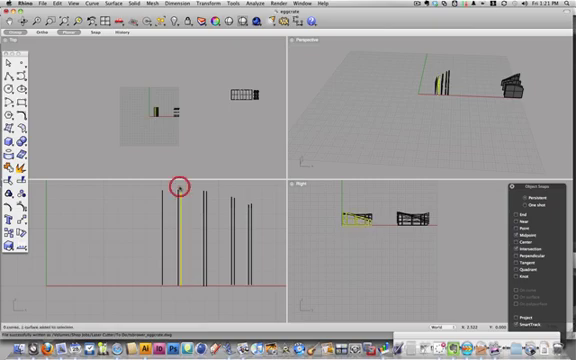